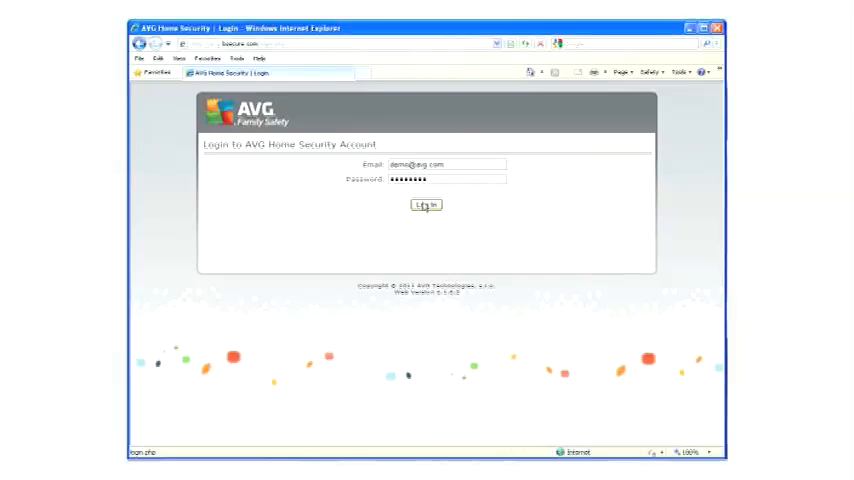
Enter the password for the Home Security account login
type("•")
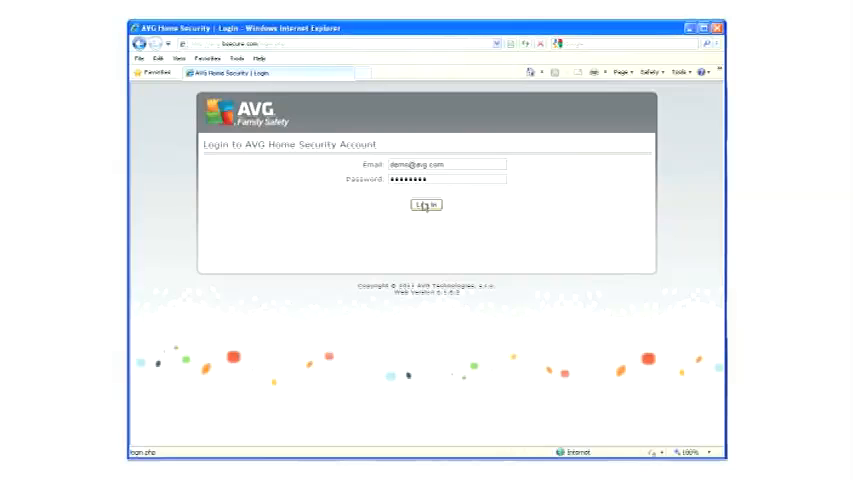
Log in and reach the Activity Monitoring dashboard via Family Safety and Manage Services
left_click(424, 204)
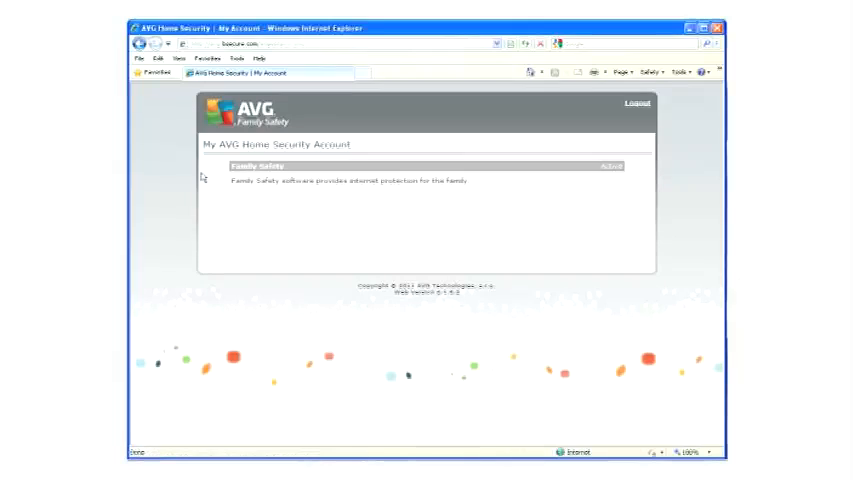
left_click(242, 164)
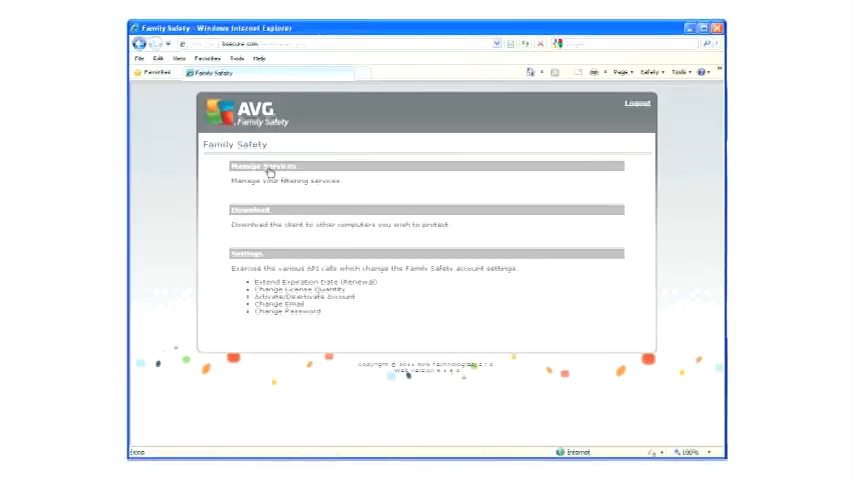
left_click(268, 168)
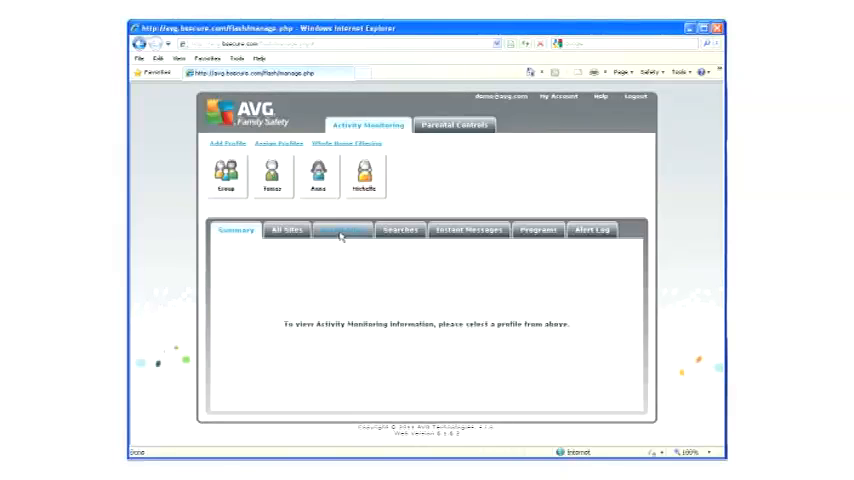
Show a child profile's Social Sites list and follow the logged facebook.com link
left_click(340, 228)
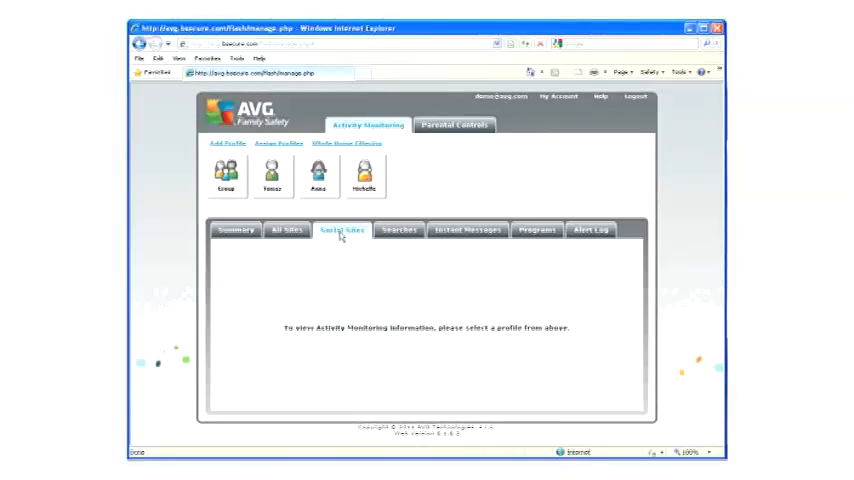
left_click(368, 176)
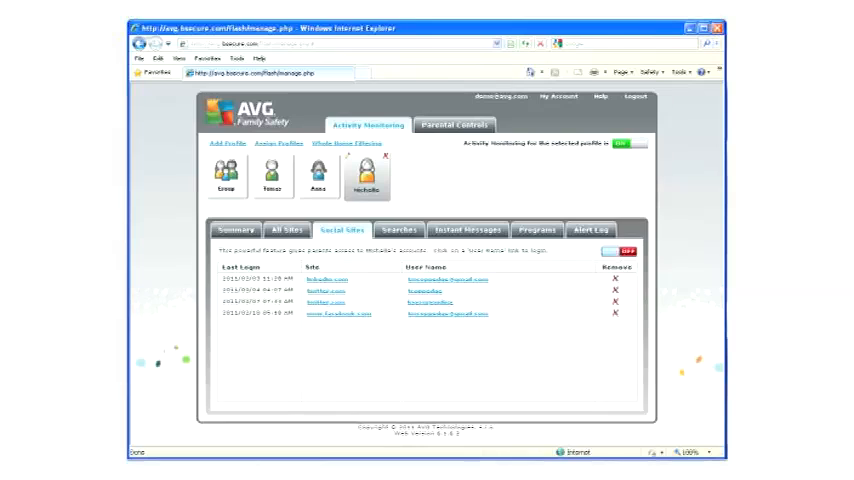
left_click(610, 252)
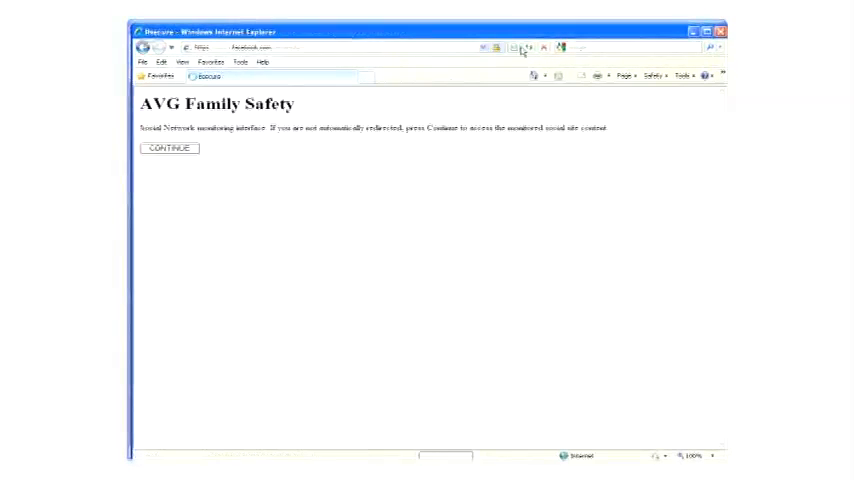
Continue through the redirect page to the monitored Facebook news feed
left_click(170, 148)
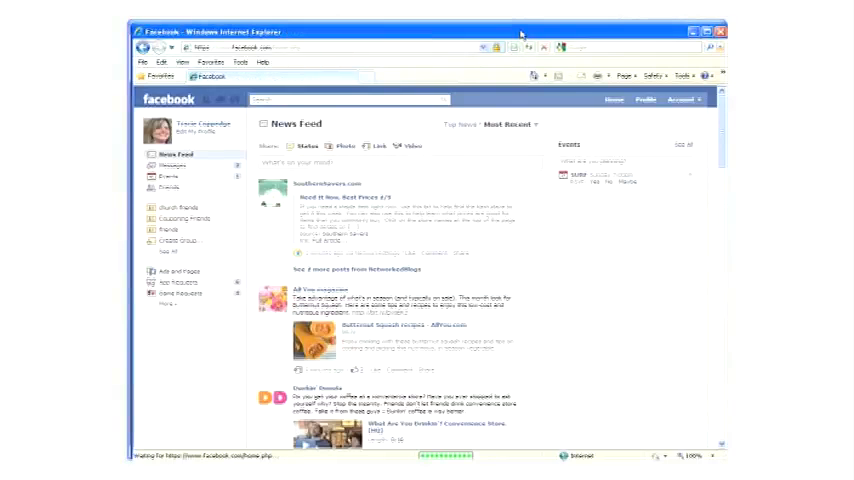